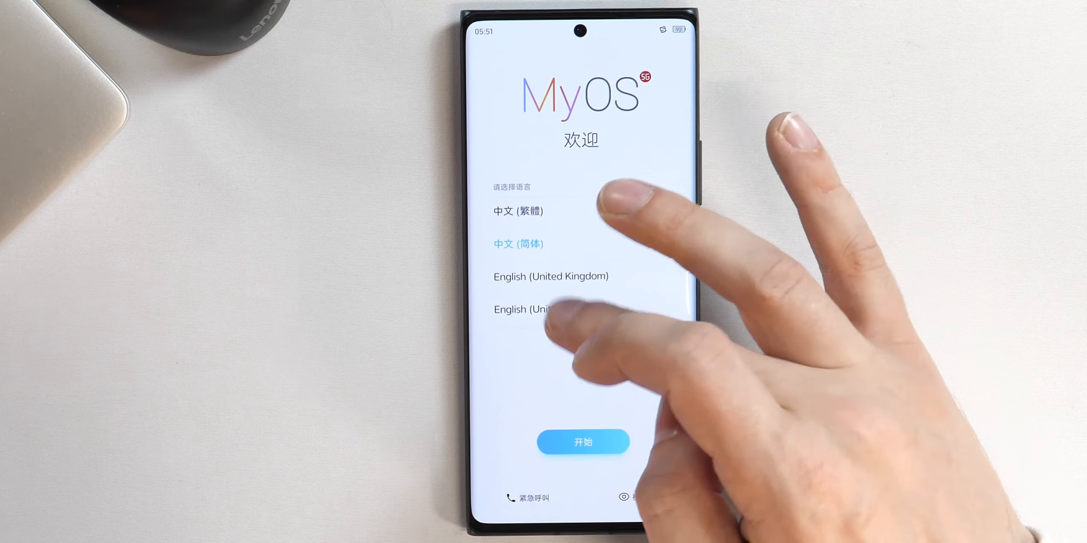
Step: Confirm the wizard language to begin setup, then skip the account sign-in
left_click(582, 441)
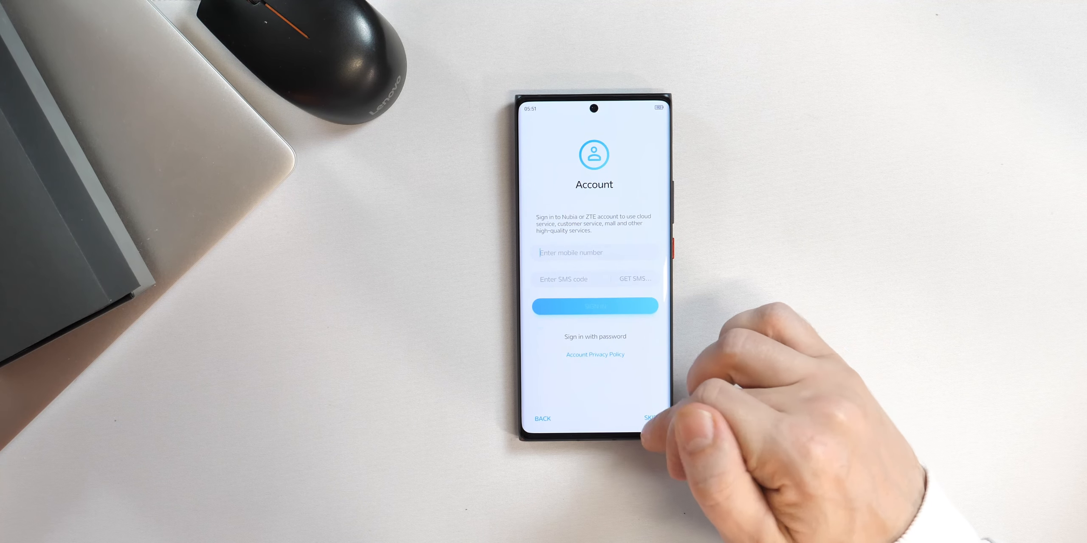
left_click(650, 418)
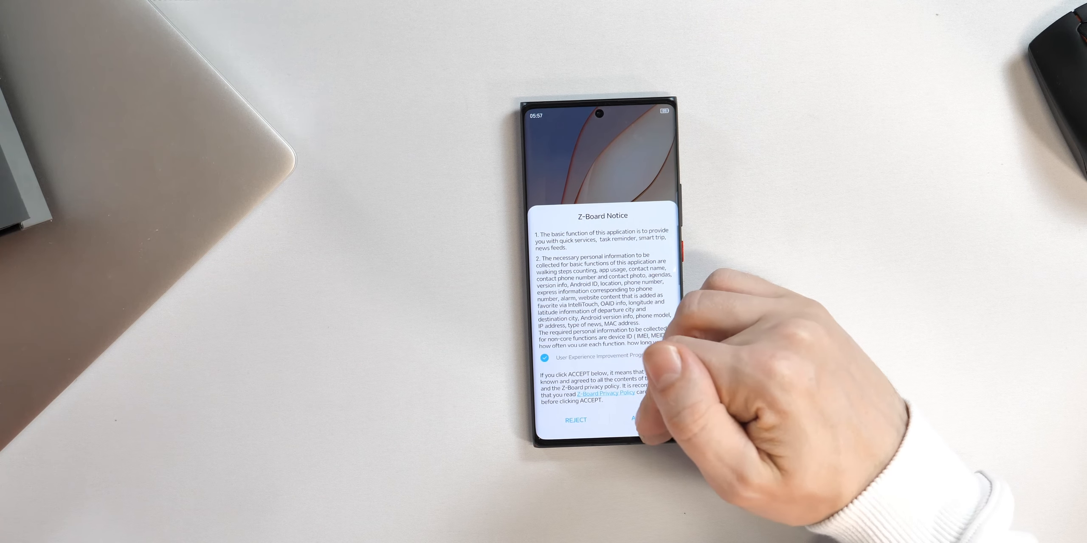
Step: Accept the Z-Board notice, swipe across the home screen and pull down the quick settings panel
left_click(638, 420)
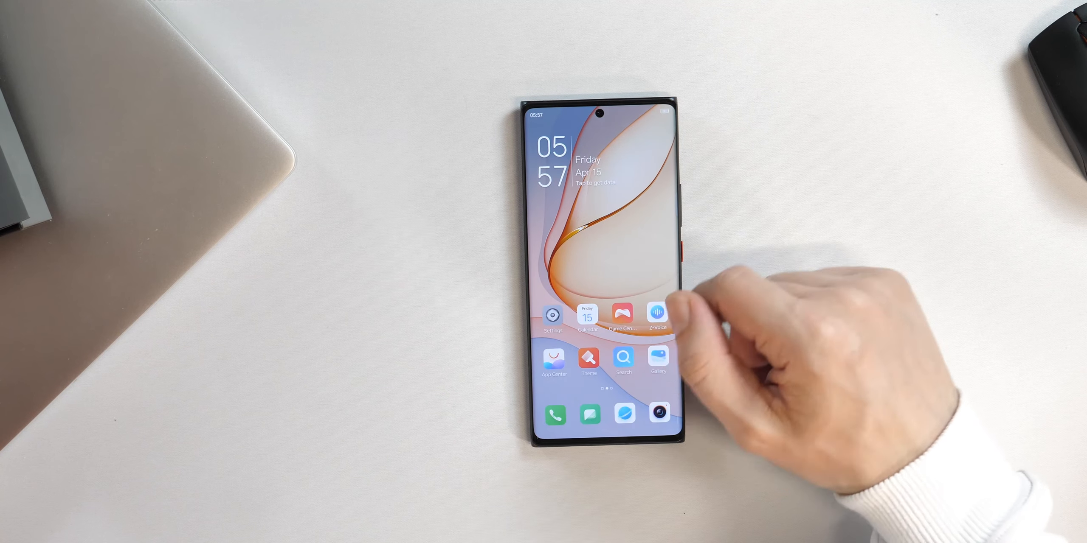
scroll("left", 3)
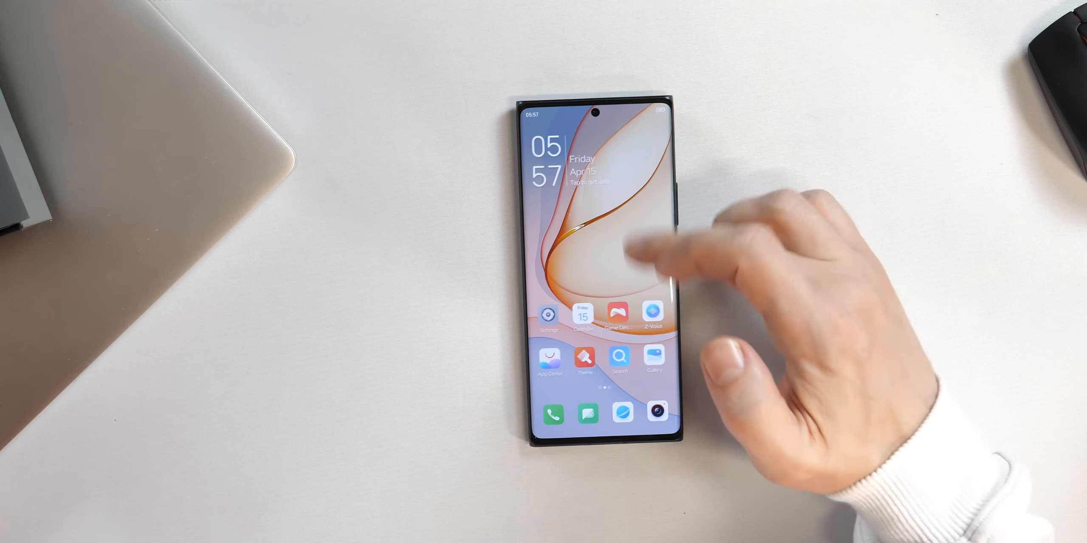
left_click(548, 315)
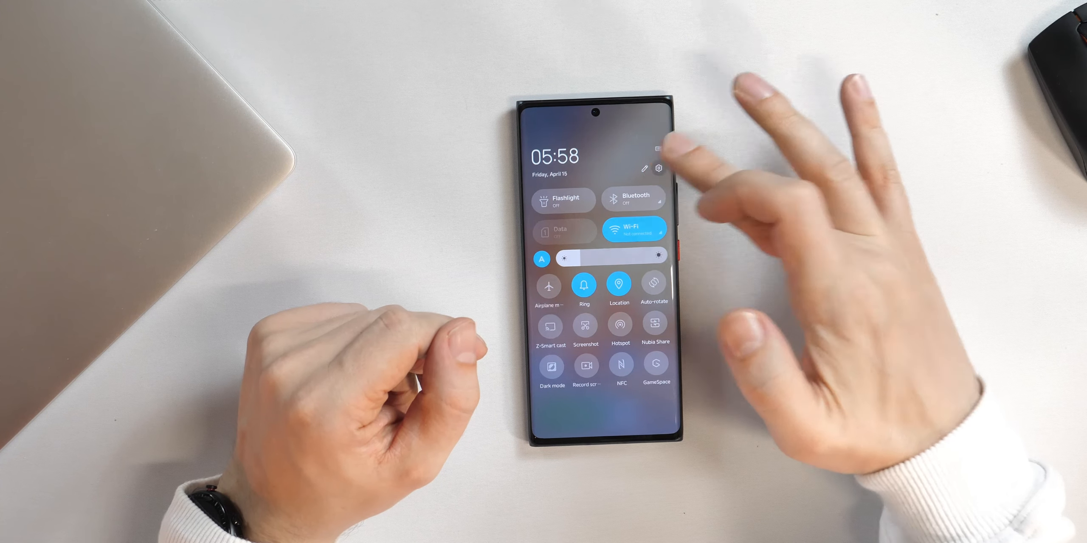
Step: From quick settings go into Settings and scroll through the About phone details (MyOS 12, Android 12)
left_click(658, 169)
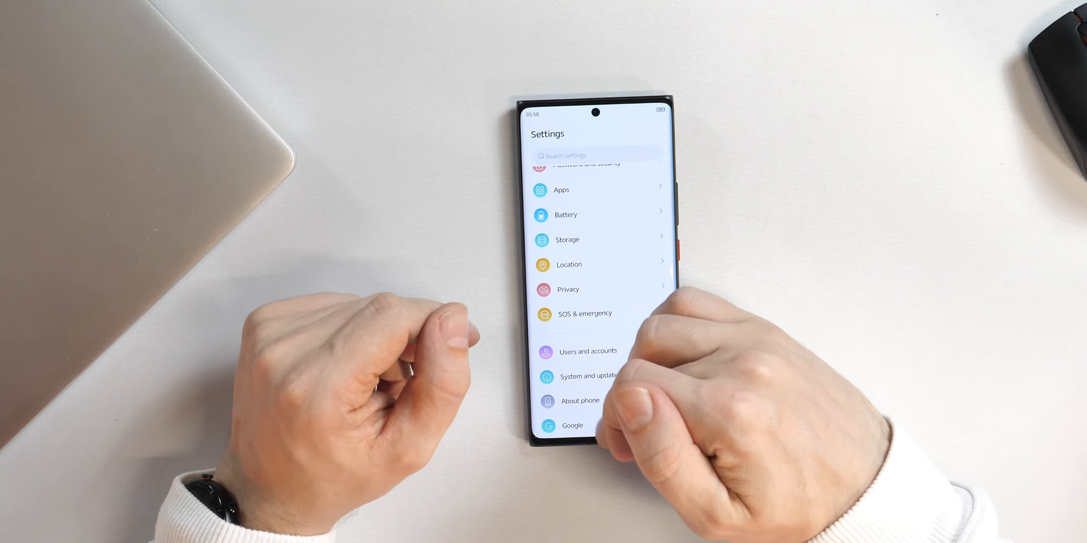
left_click(579, 401)
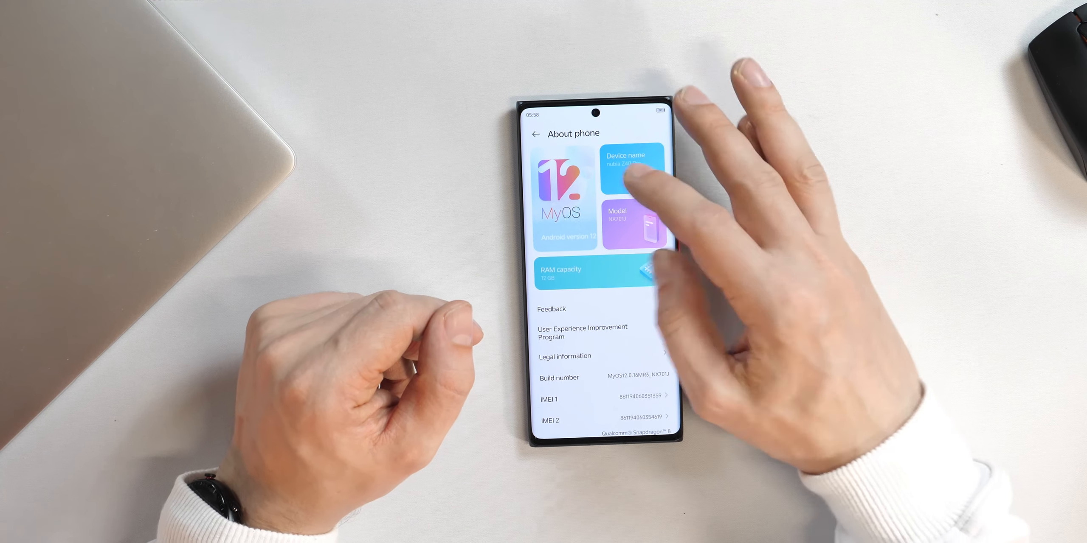
scroll("down", 3)
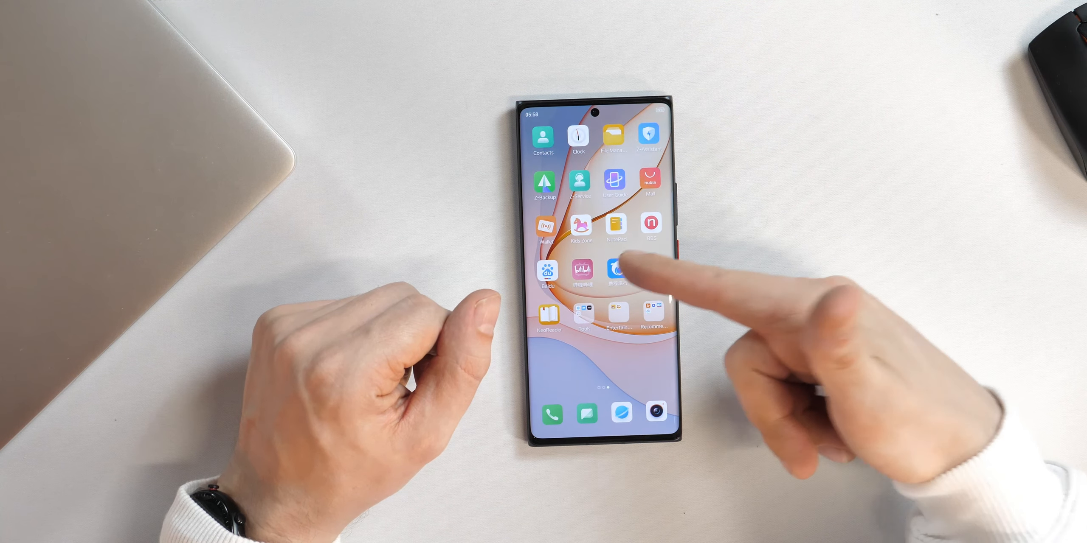
Step: Browse down the alphabetical app drawer and bring the quick settings panel back up
left_click(615, 269)
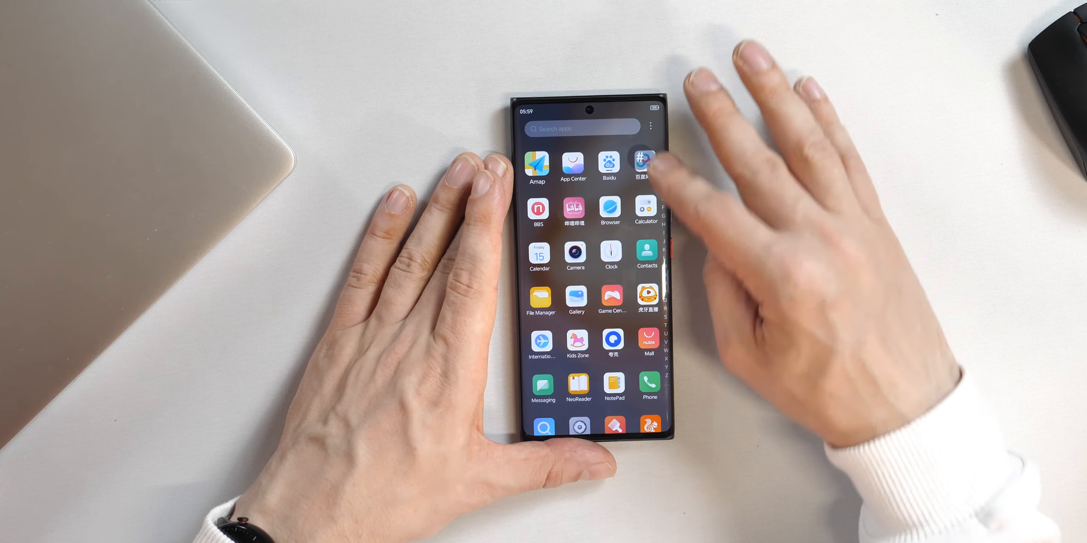
scroll("down", 3)
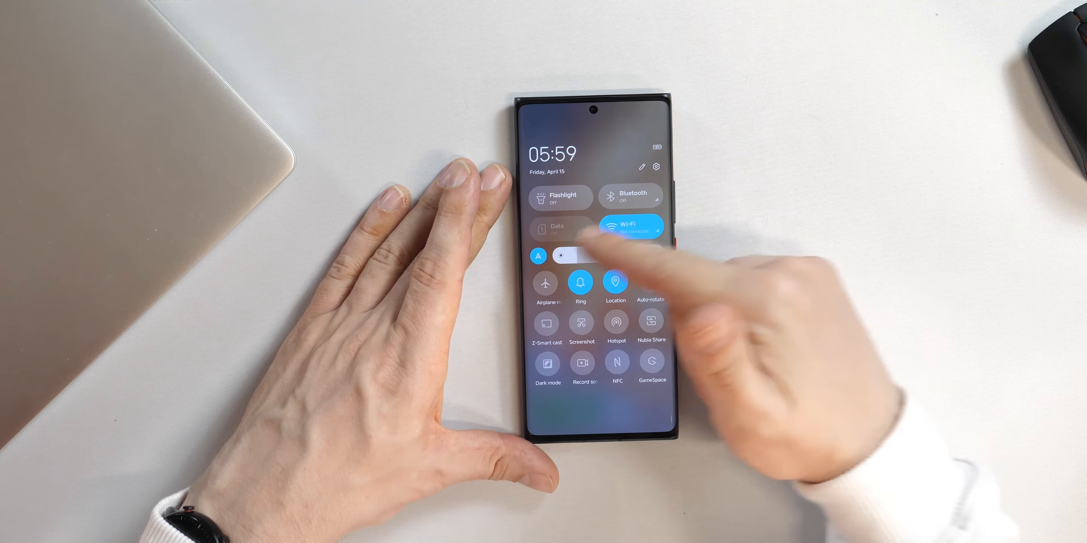
Step: Dismiss the quick settings panel and launch the Camera app to its location-access prompt
left_click_drag(561, 257, 651, 255)
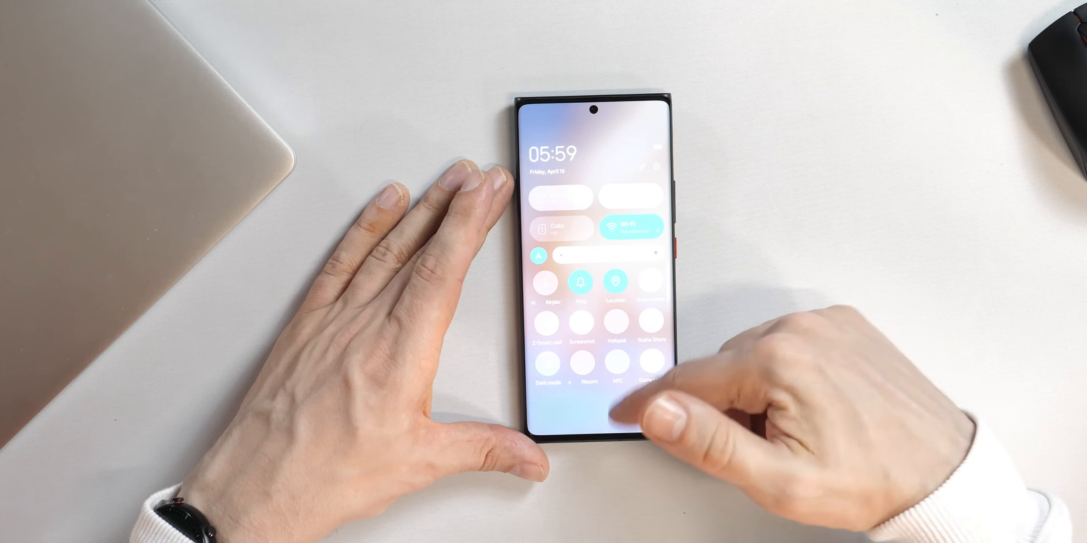
left_click(632, 225)
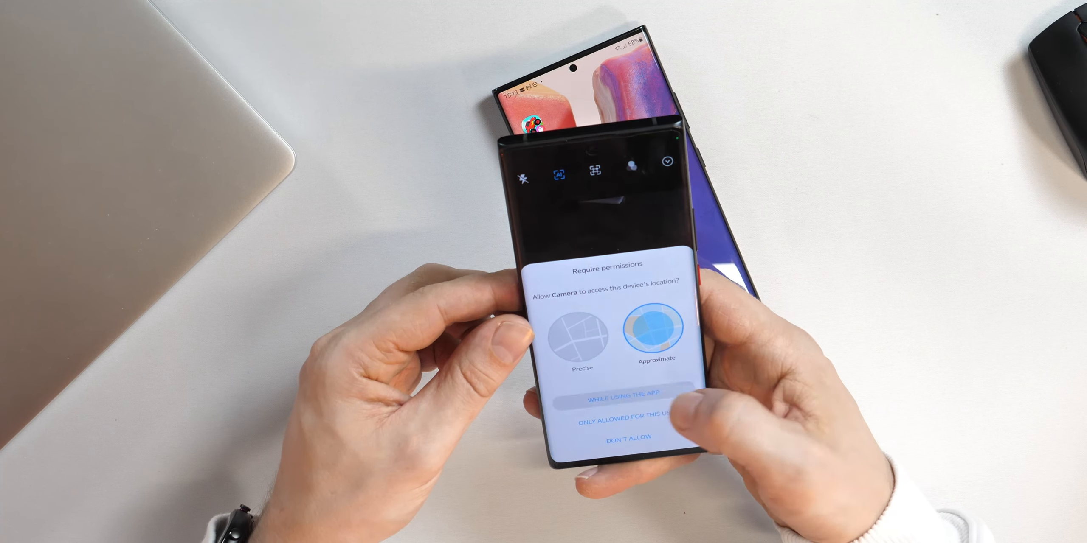
Step: Answer the location prompt, run the Camera, switch to Portrait mode and go into camera settings
left_click(619, 437)
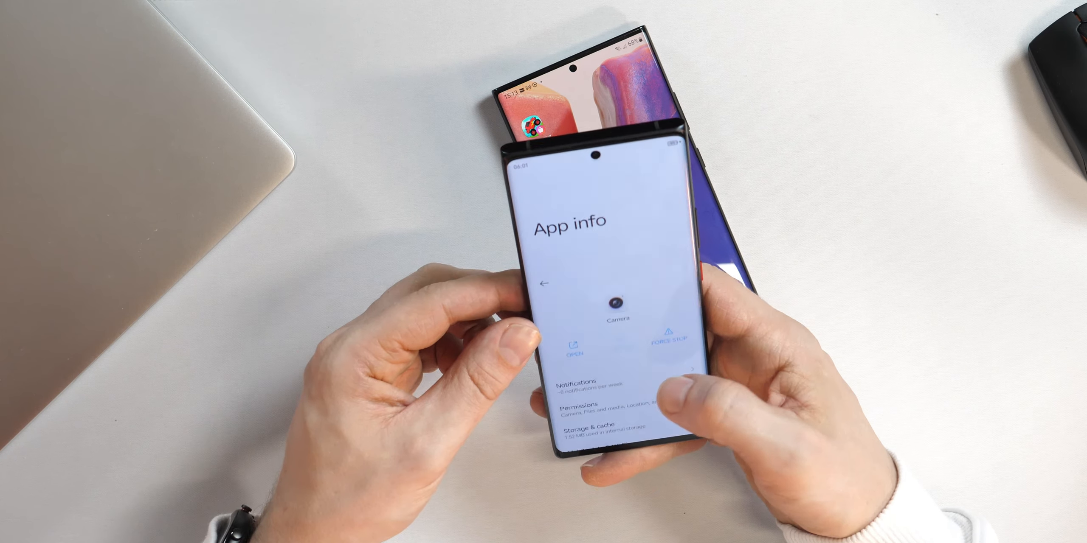
left_click(574, 349)
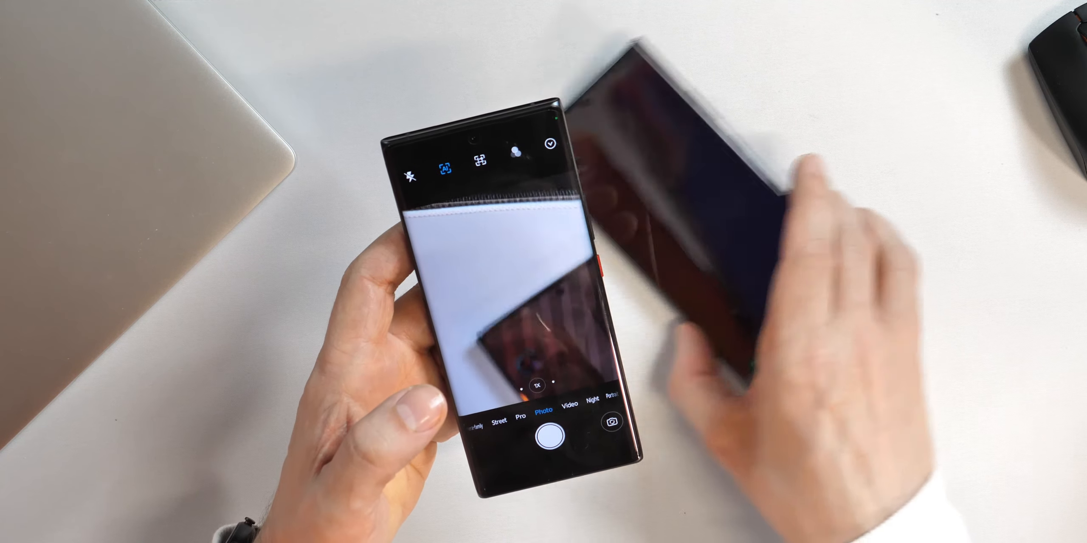
left_click(544, 410)
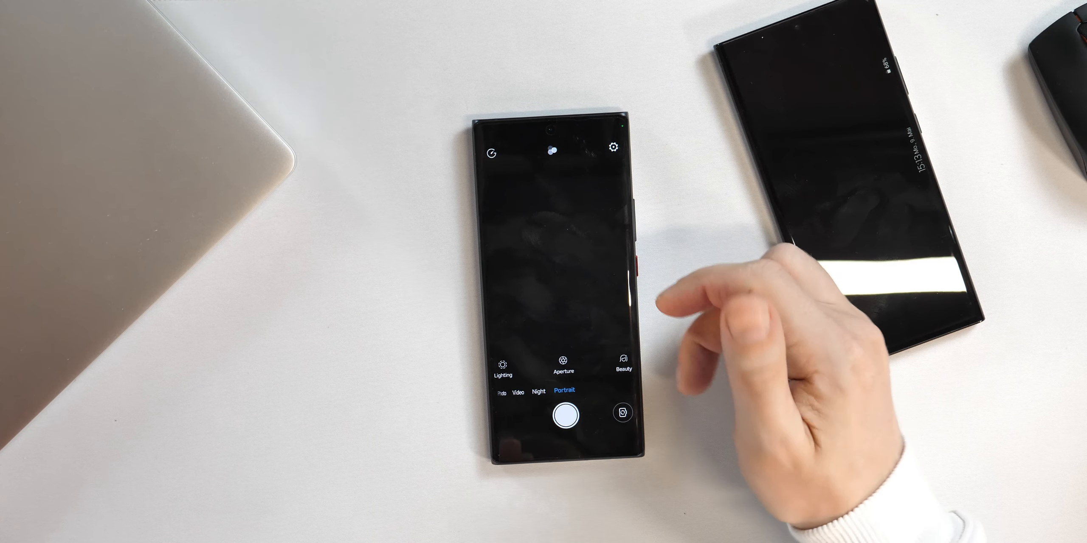
left_click(613, 148)
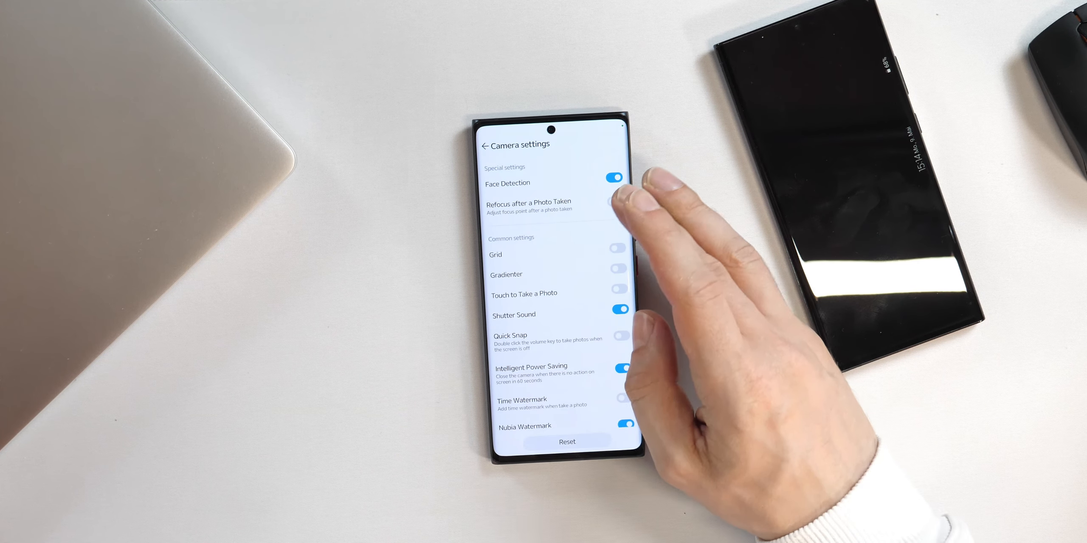